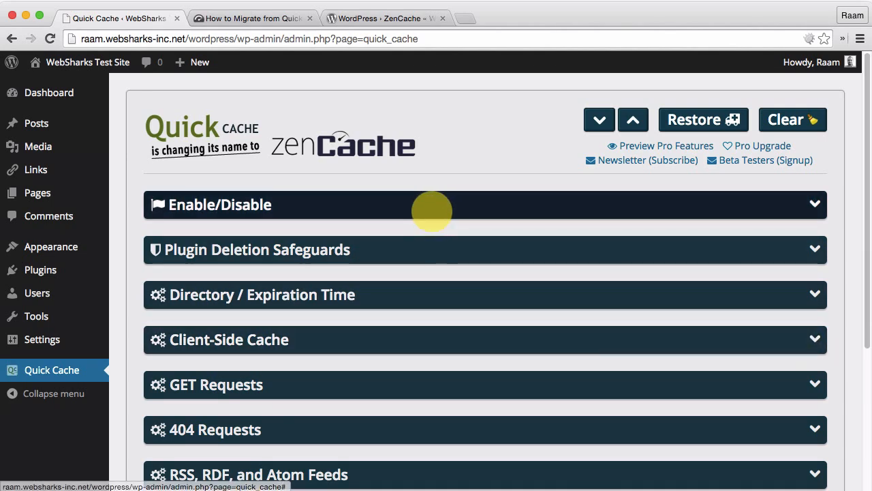
# - Expand the Enable/Disable panel to confirm Quick Cache is enabled
pyautogui.click(220, 204)
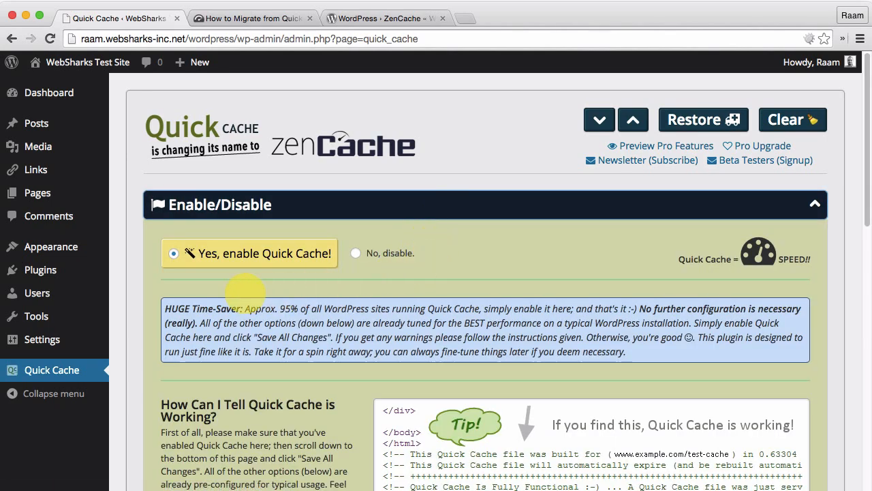
pyautogui.moveTo(297, 256)
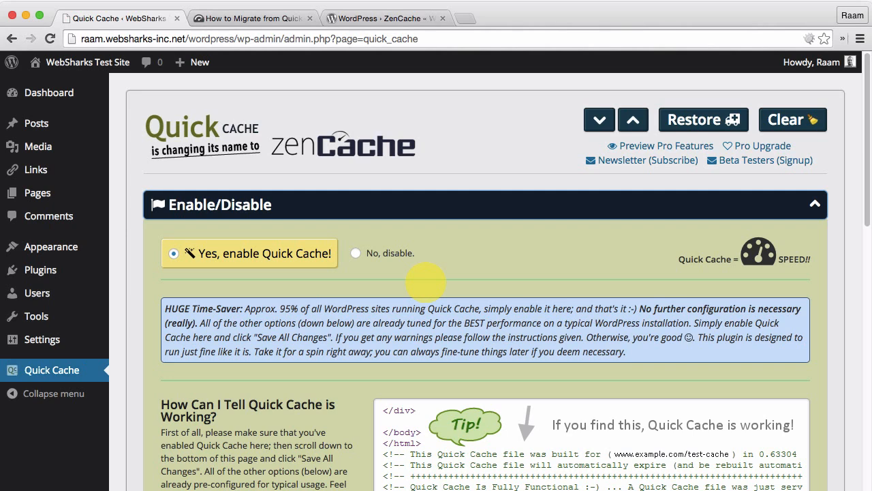
# - Scroll through the Quick Cache panels past 404 Requests and save all changes
pyautogui.scroll(-3)
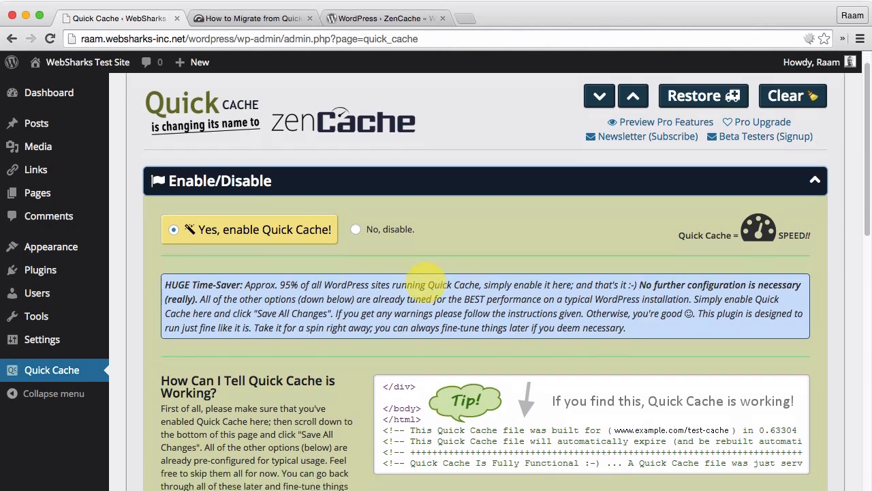
pyautogui.scroll(-3)
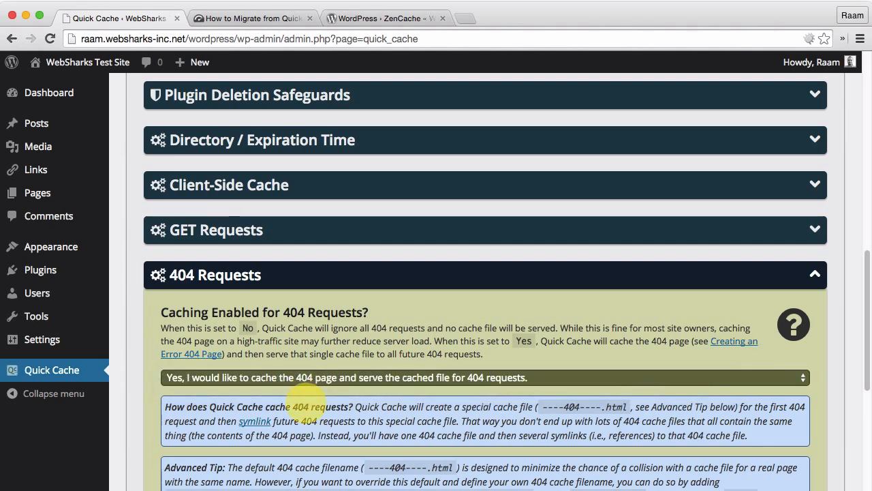
pyautogui.scroll(-3)
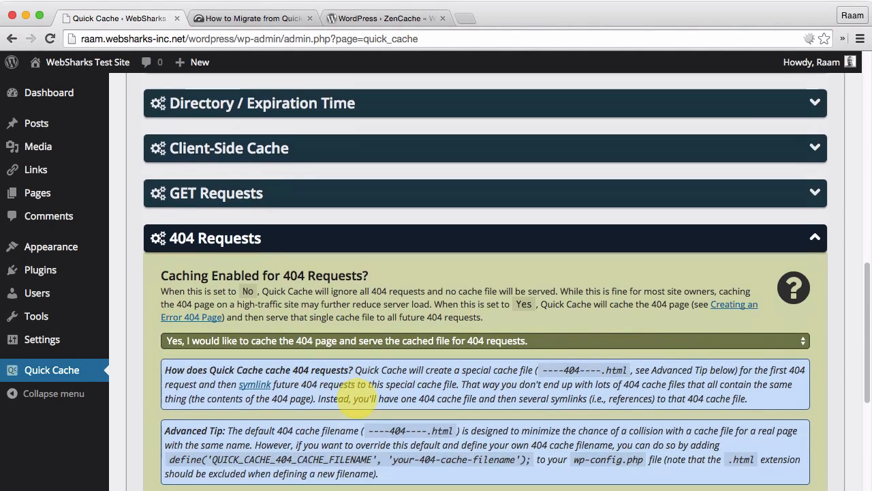
pyautogui.scroll(-3)
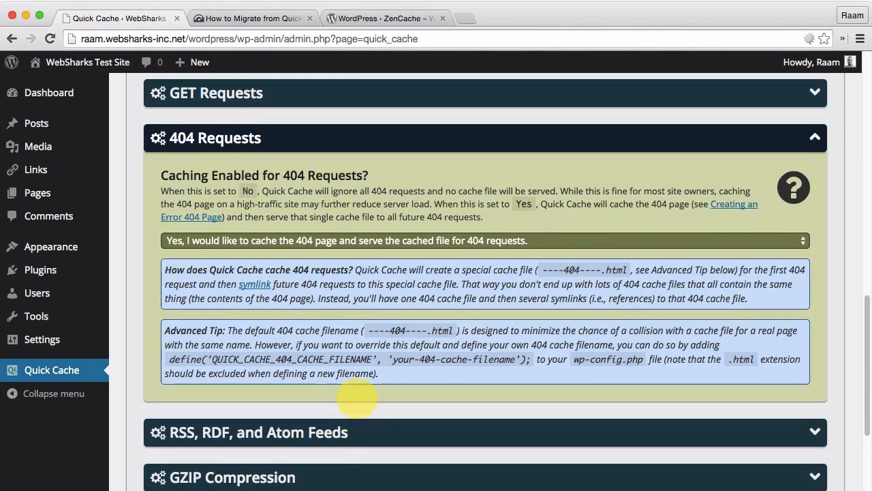
pyautogui.scroll(-3)
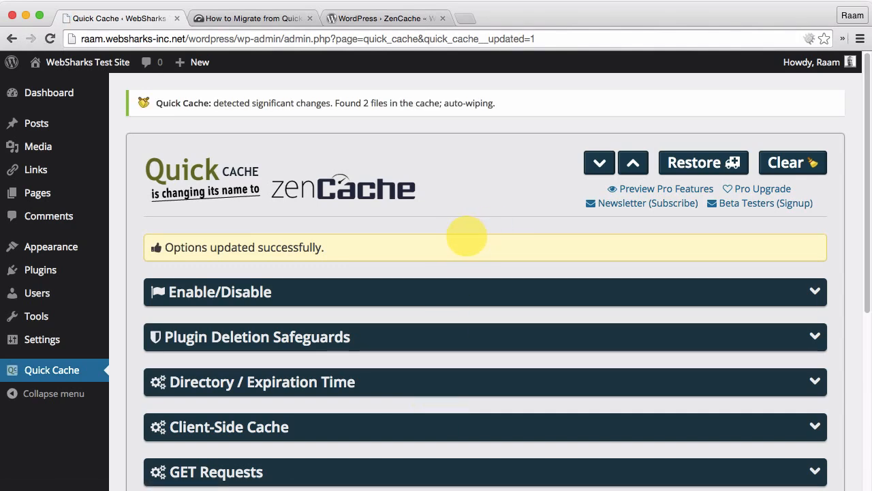
pyautogui.moveTo(307, 244)
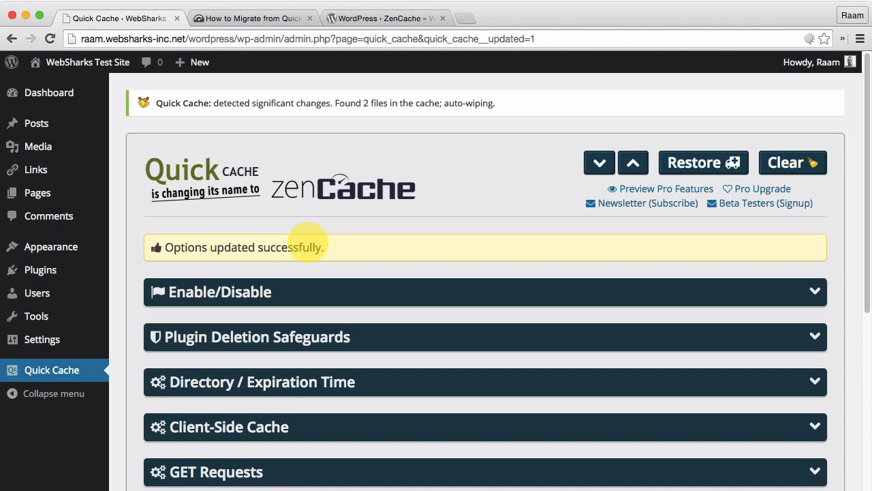
pyautogui.moveTo(40, 269)
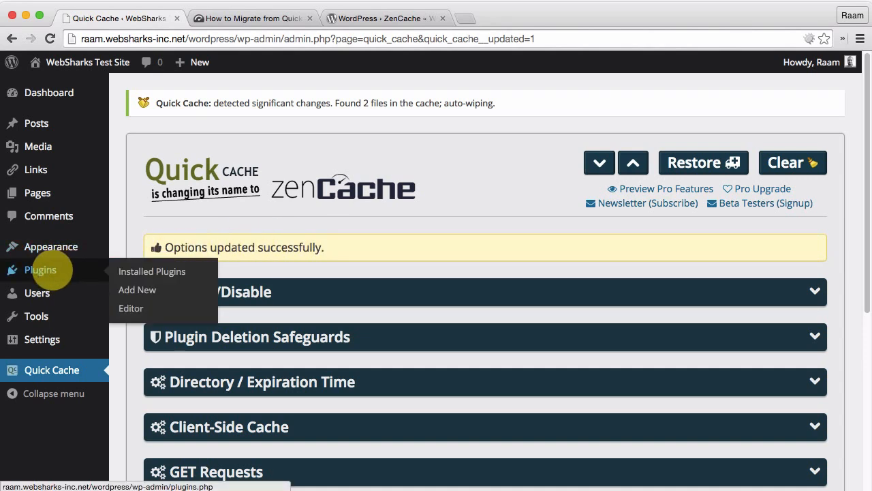
pyautogui.moveTo(152, 271)
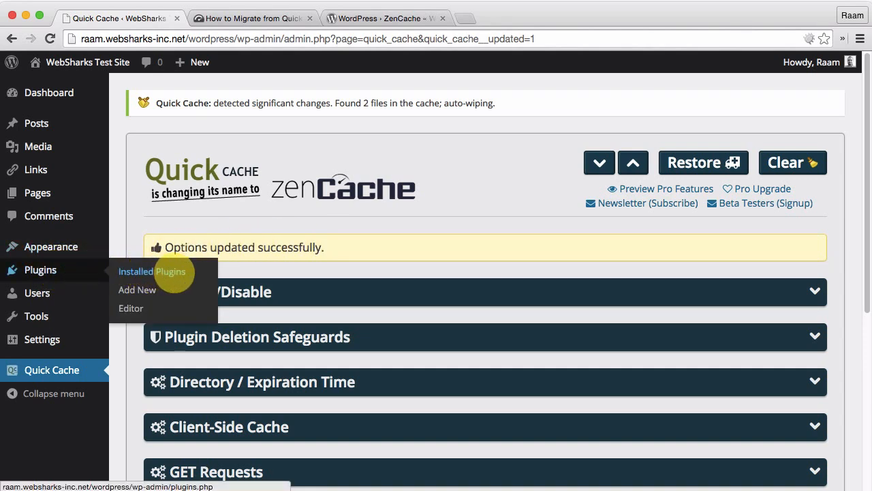
# - Go to Plugins > Installed Plugins in the admin sidebar
pyautogui.click(152, 271)
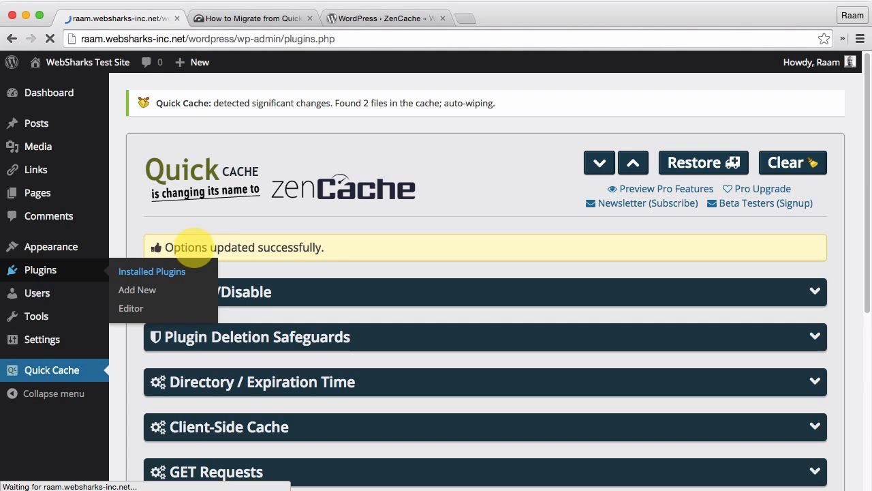
pyautogui.click(152, 271)
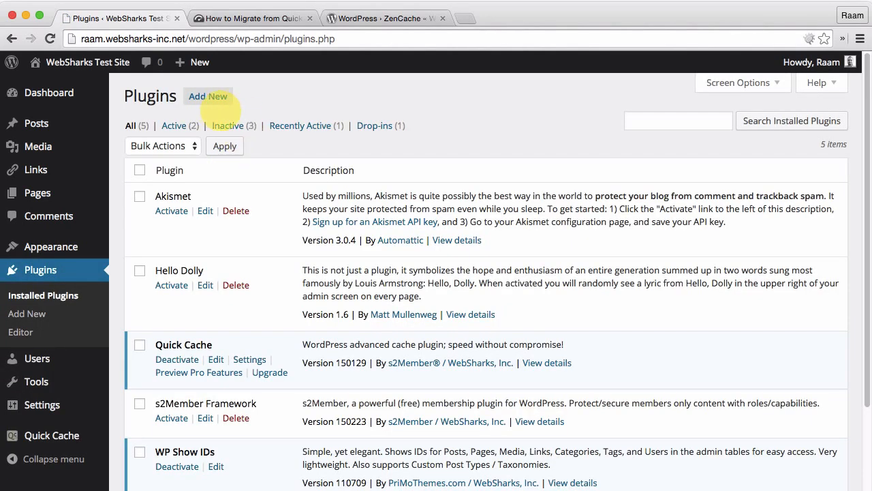
pyautogui.moveTo(207, 96)
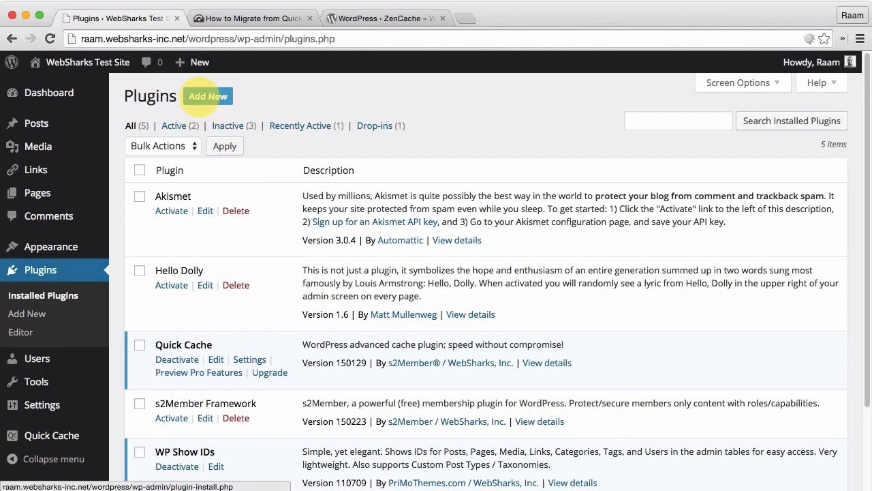
# - Search the plugin directory for 'zencache' from the Add New plugins page
pyautogui.click(207, 96)
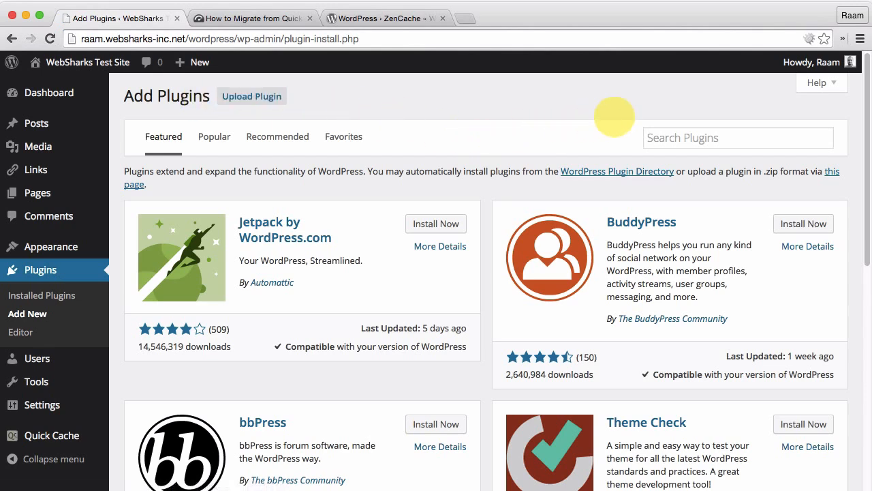
pyautogui.moveTo(736, 136)
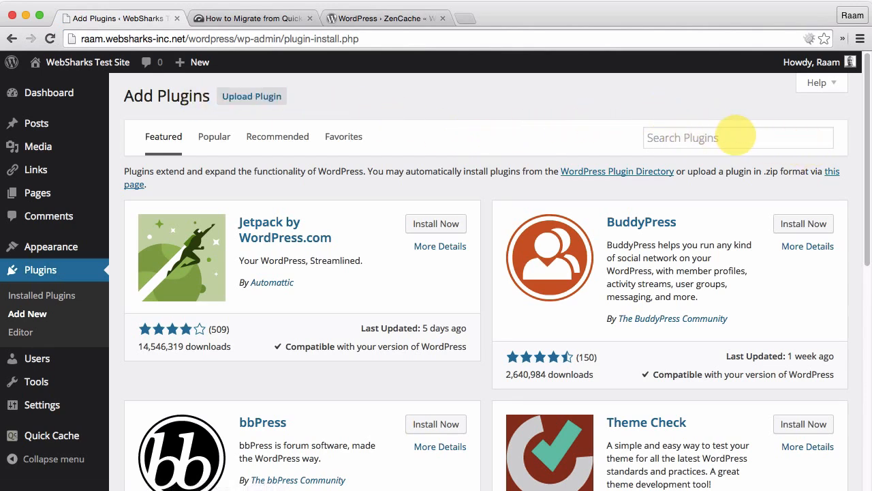
pyautogui.click(738, 138)
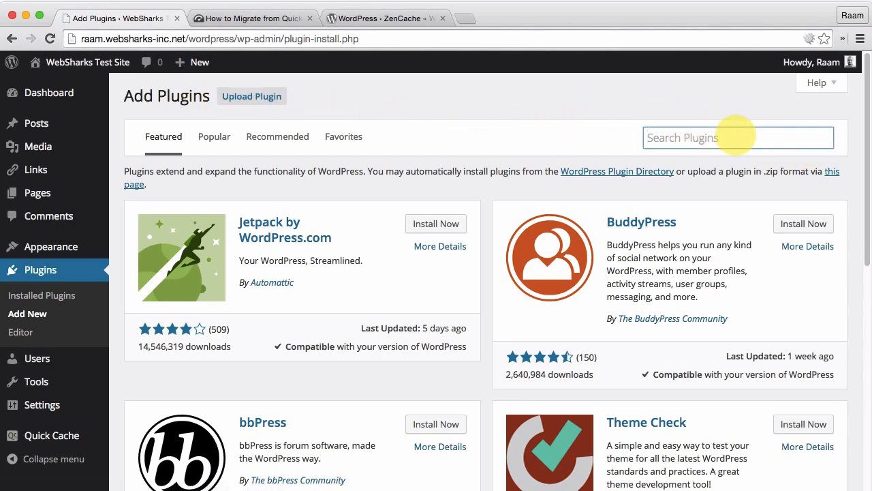
pyautogui.write('zencache')
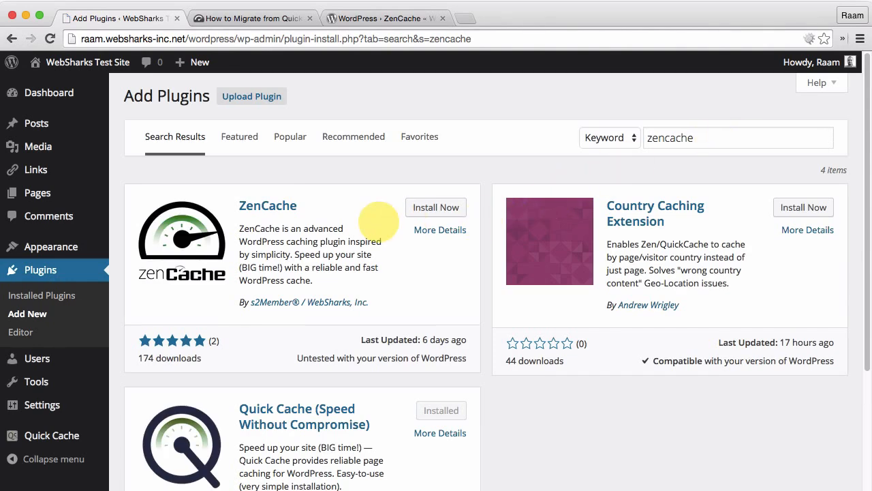
pyautogui.moveTo(180, 172)
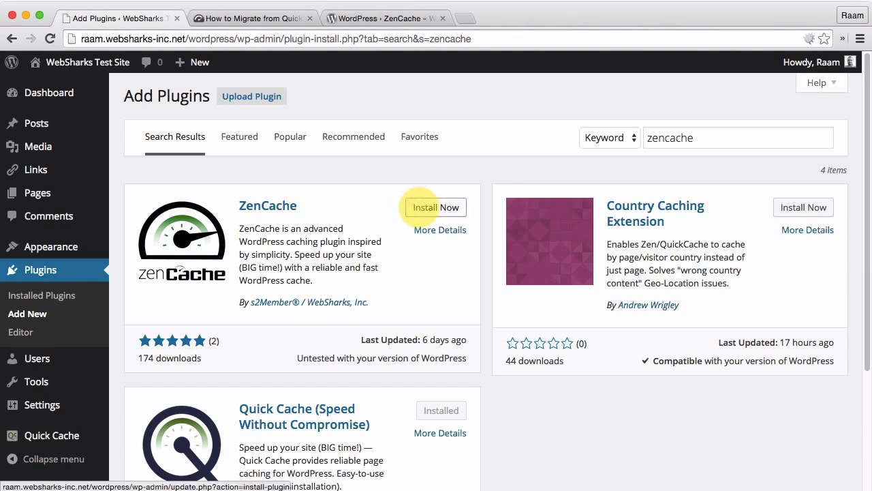
# - Install ZenCache, confirm the prompt, and activate the plugin
pyautogui.click(436, 208)
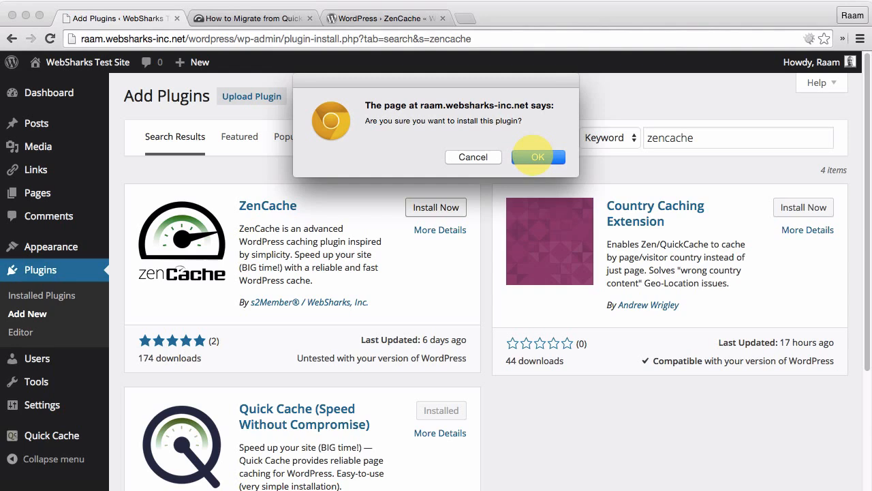
pyautogui.click(538, 157)
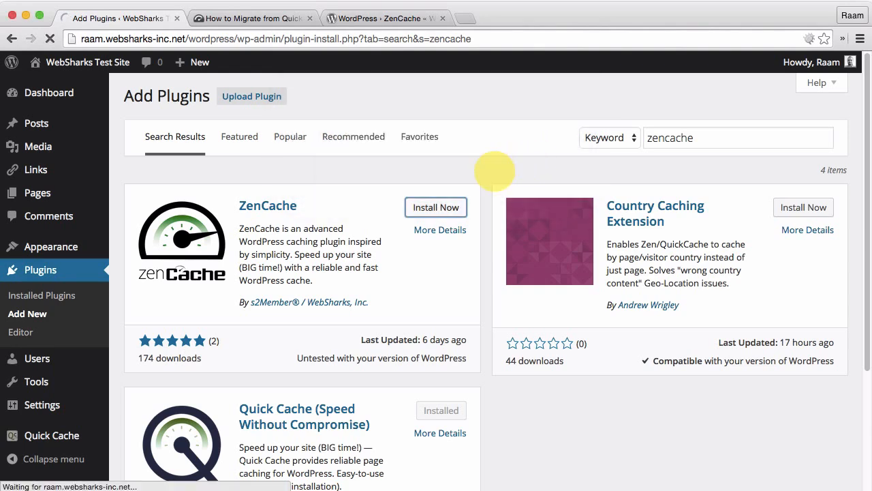
pyautogui.click(436, 207)
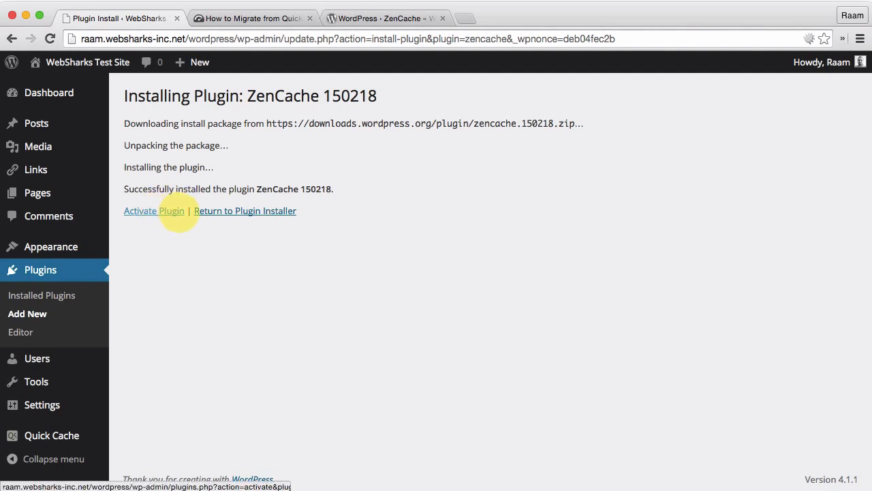
pyautogui.click(154, 210)
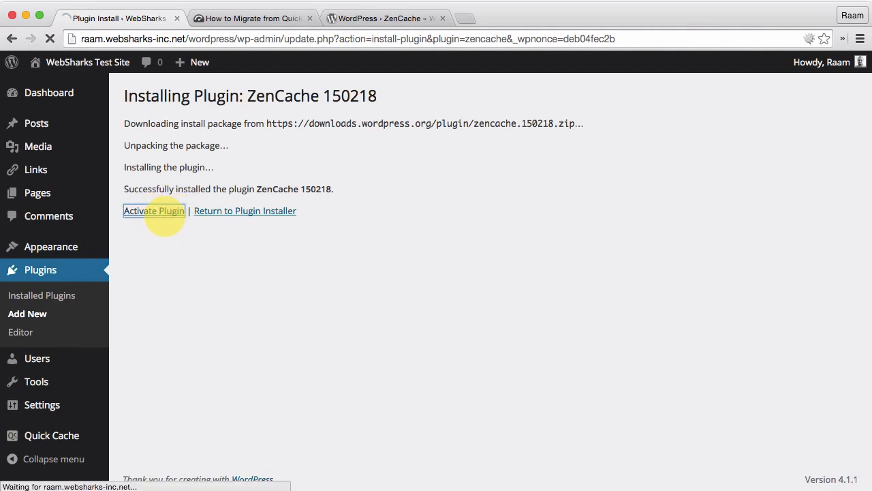
pyautogui.click(153, 211)
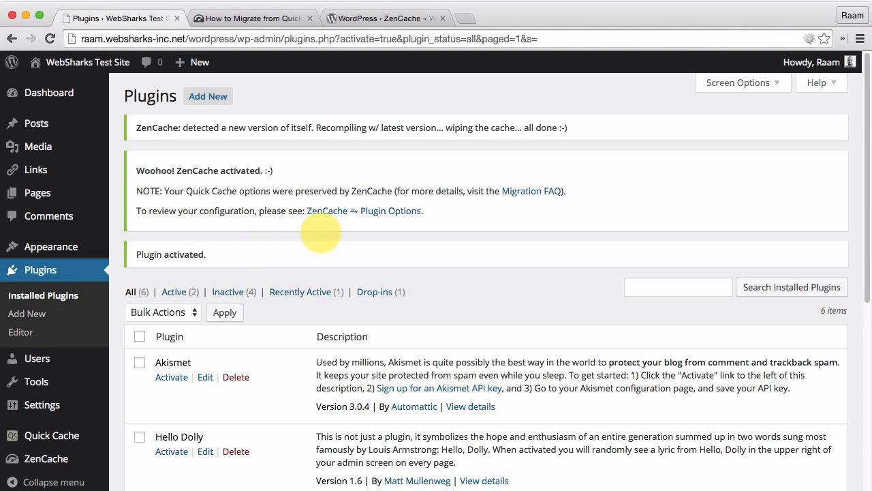
pyautogui.moveTo(561, 214)
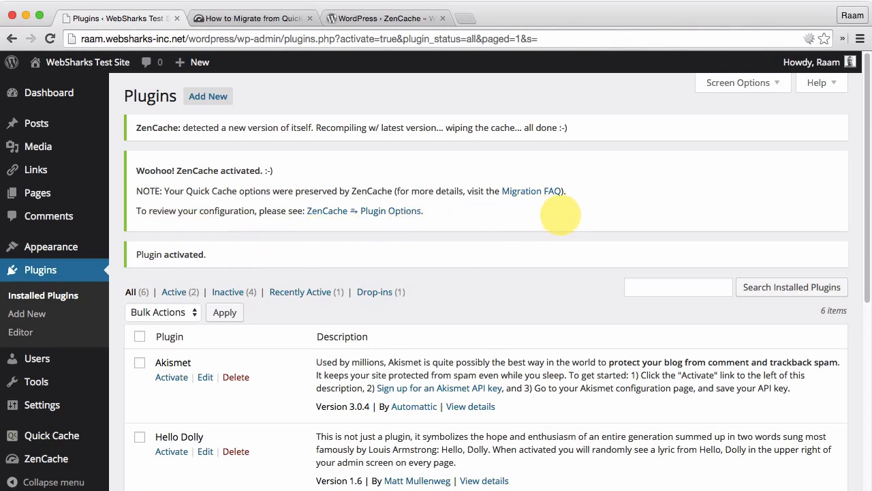
pyautogui.moveTo(612, 224)
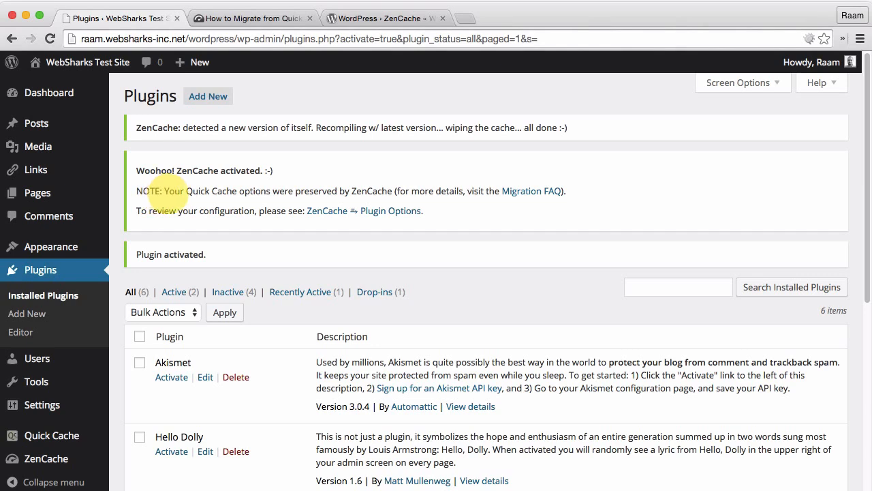
pyautogui.moveTo(351, 194)
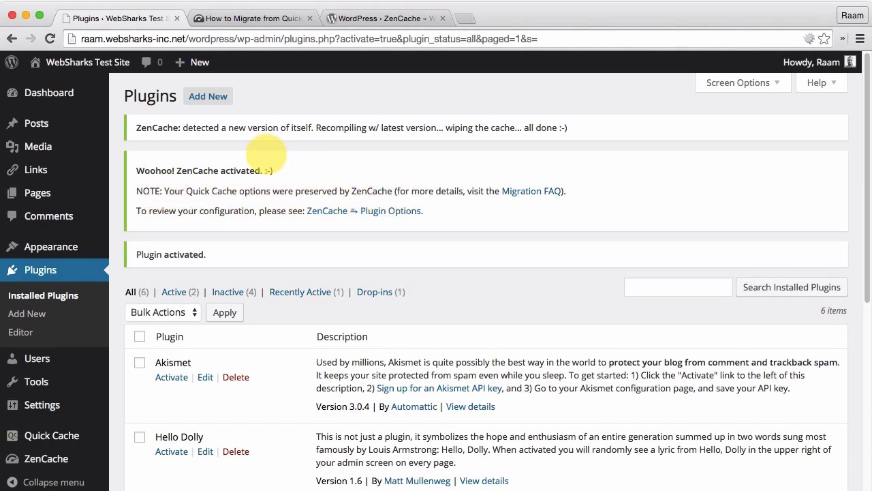
pyautogui.moveTo(174, 224)
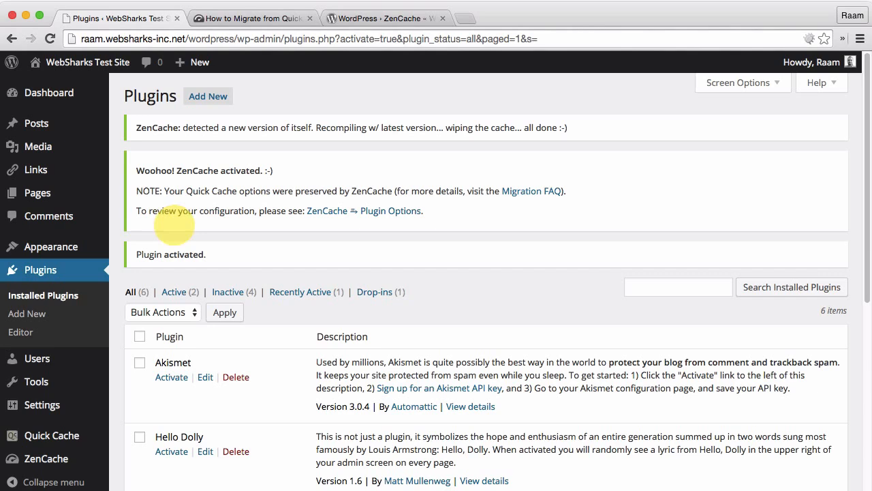
pyautogui.moveTo(524, 219)
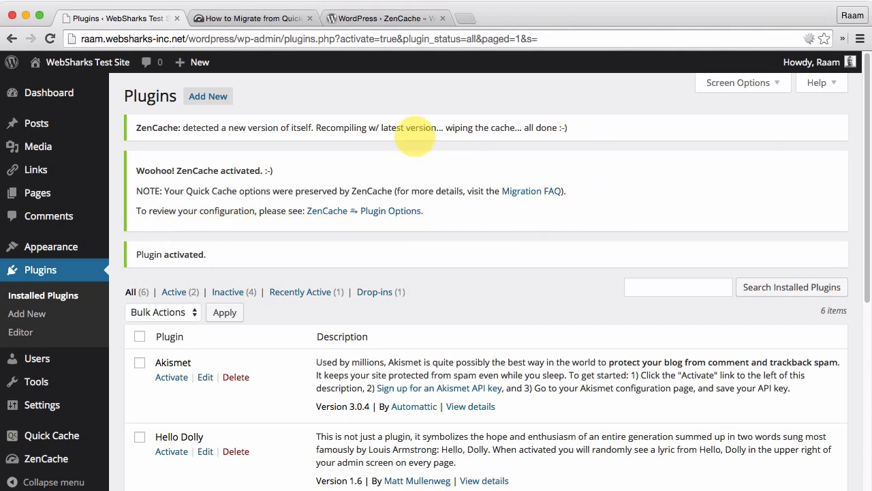
pyautogui.moveTo(525, 130)
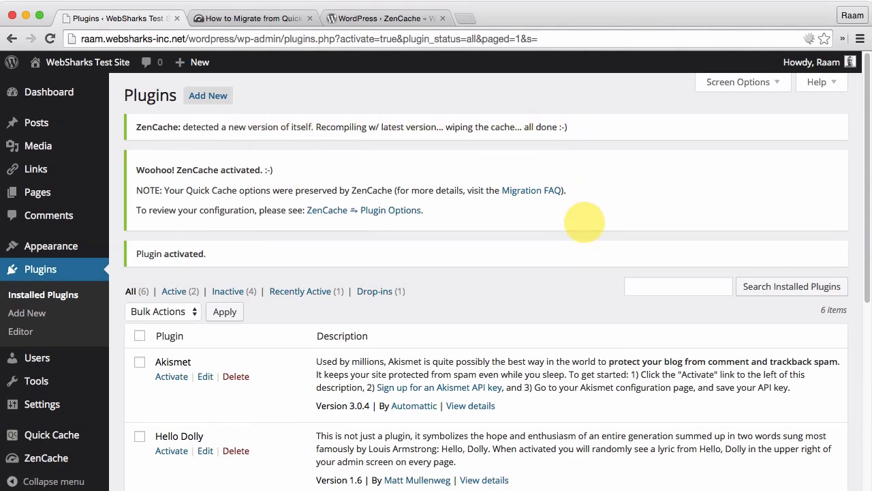
# - Scroll the plugin list to check ZenCache is active and Quick Cache deactivated
pyautogui.scroll(-3)
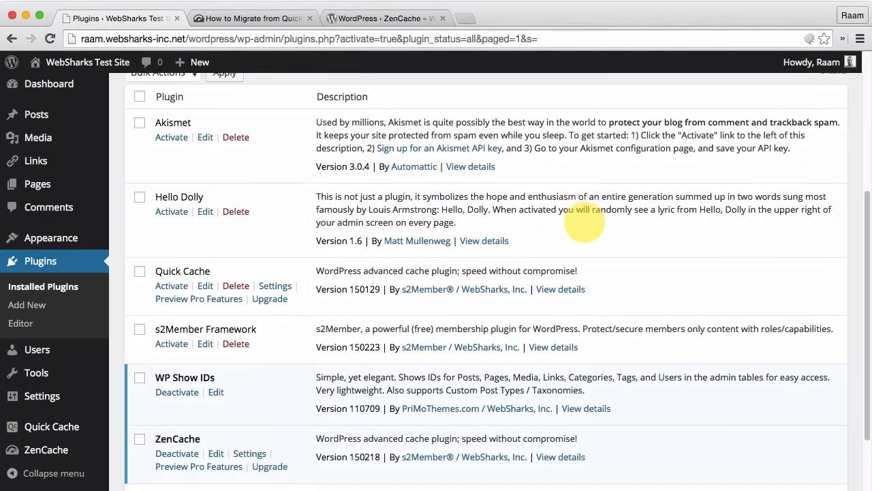
pyautogui.moveTo(231, 307)
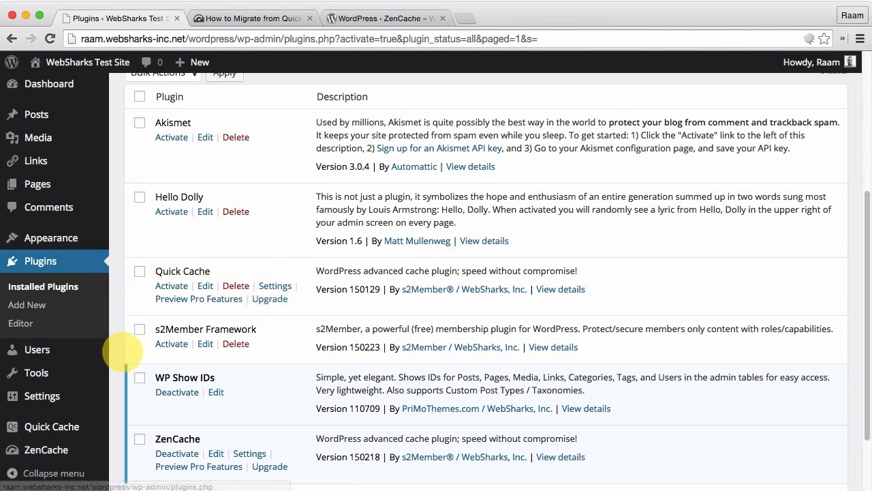
pyautogui.scroll(-3)
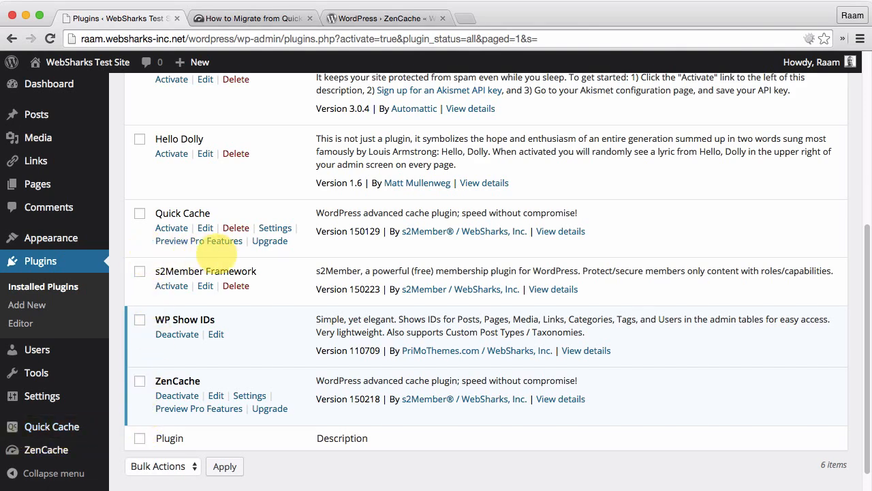
pyautogui.moveTo(296, 270)
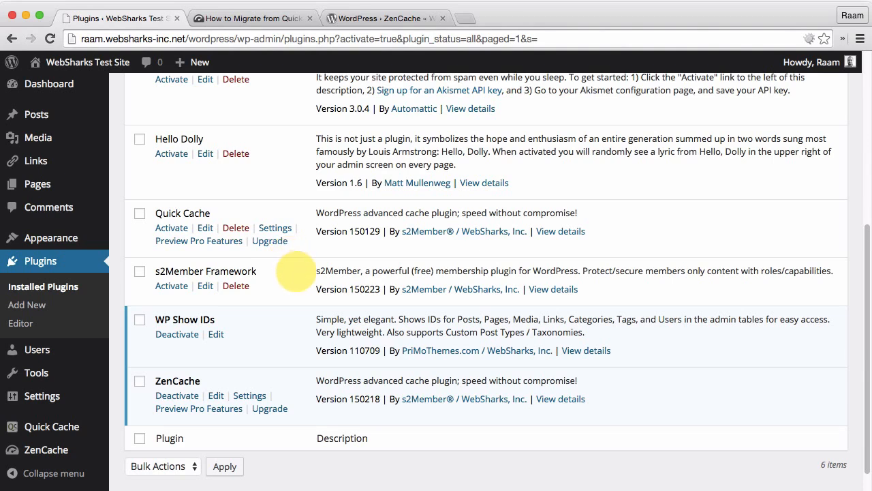
pyautogui.moveTo(265, 331)
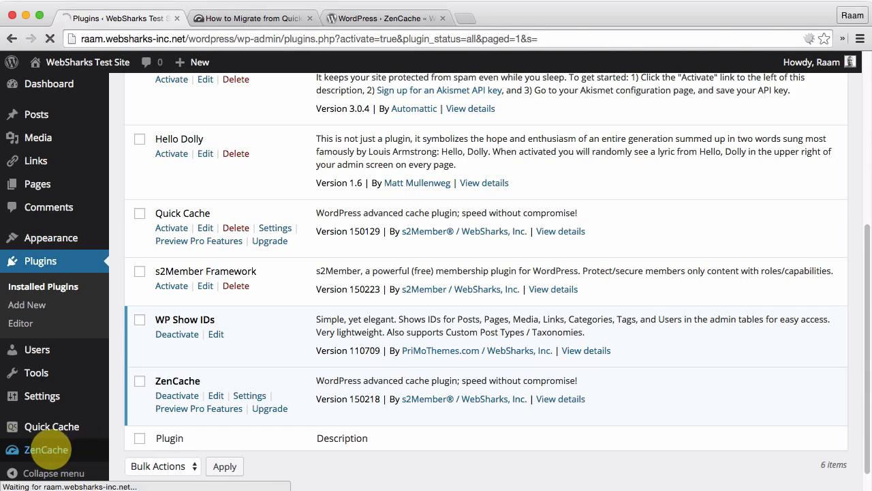
# - Open ZenCache's Config Options page from the admin sidebar
pyautogui.click(46, 449)
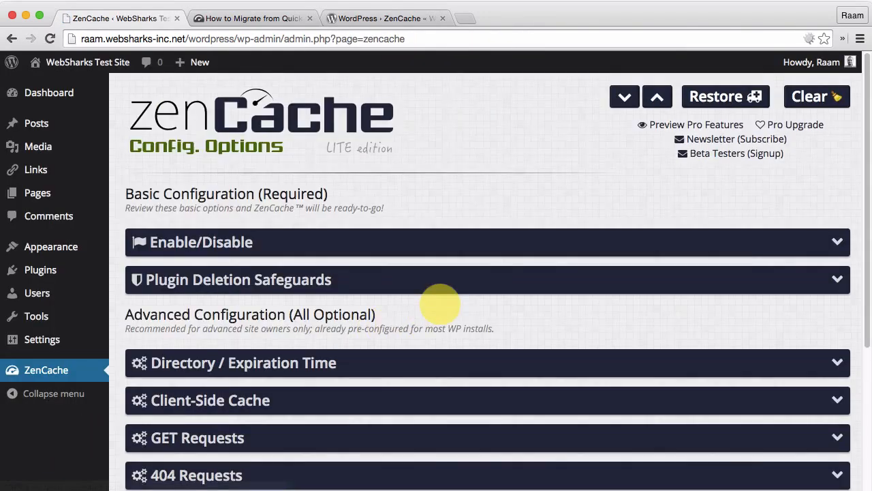
pyautogui.moveTo(463, 329)
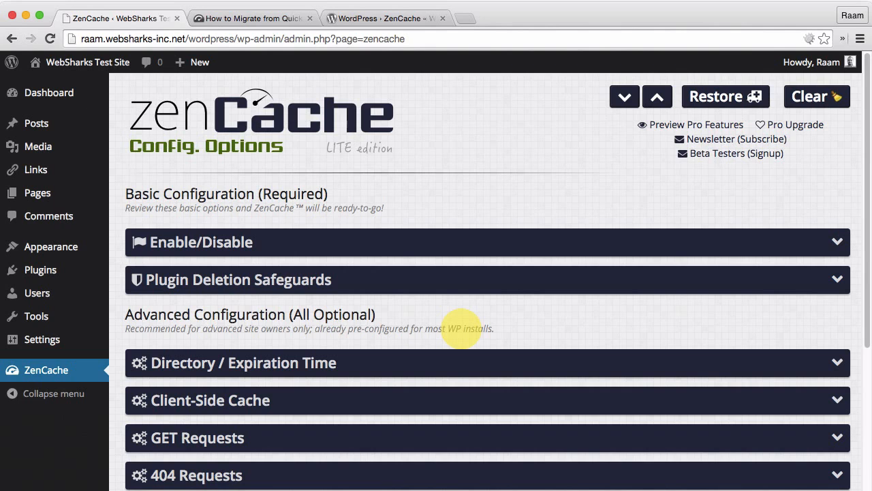
pyautogui.moveTo(489, 196)
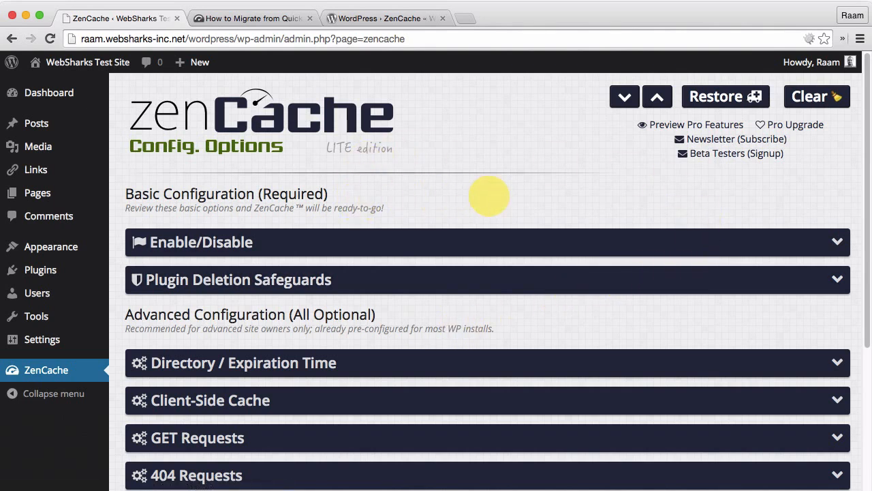
pyautogui.moveTo(550, 187)
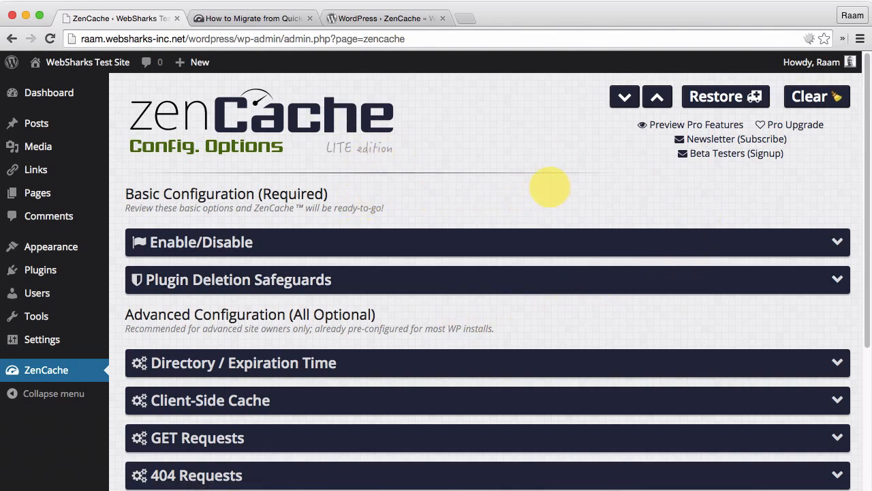
pyautogui.moveTo(504, 193)
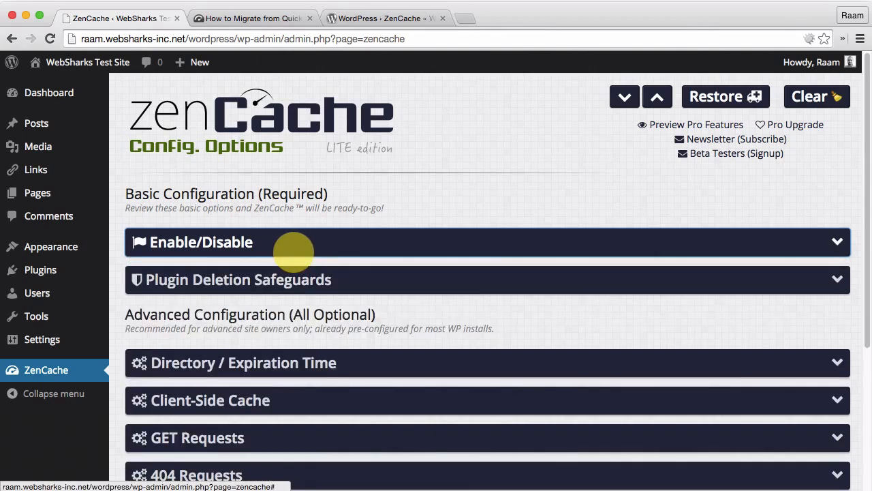
pyautogui.scroll(-3)
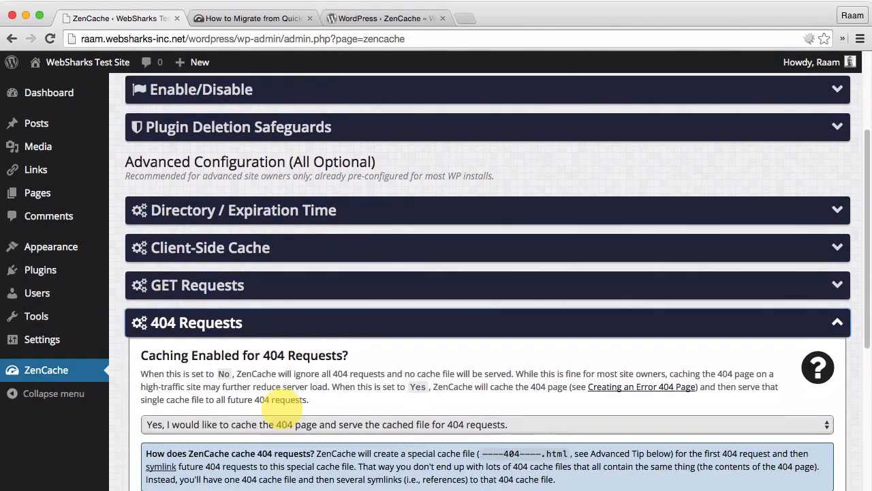
pyautogui.scroll(-3)
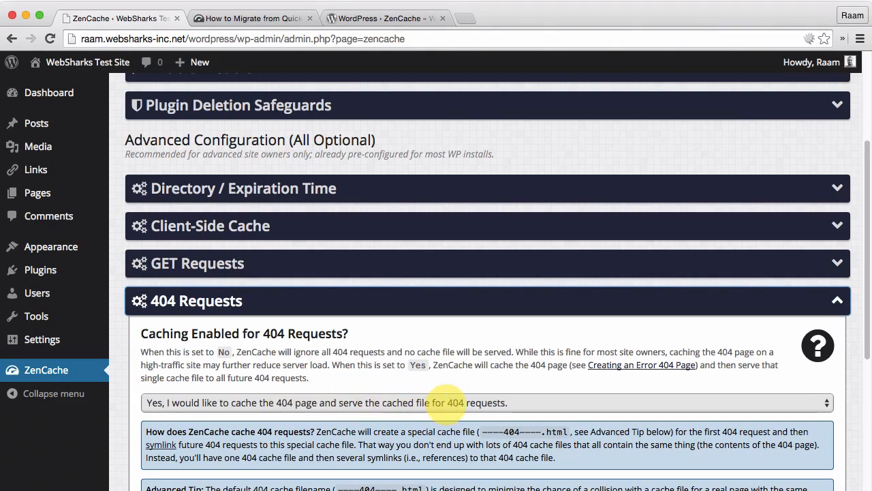
pyautogui.click(196, 301)
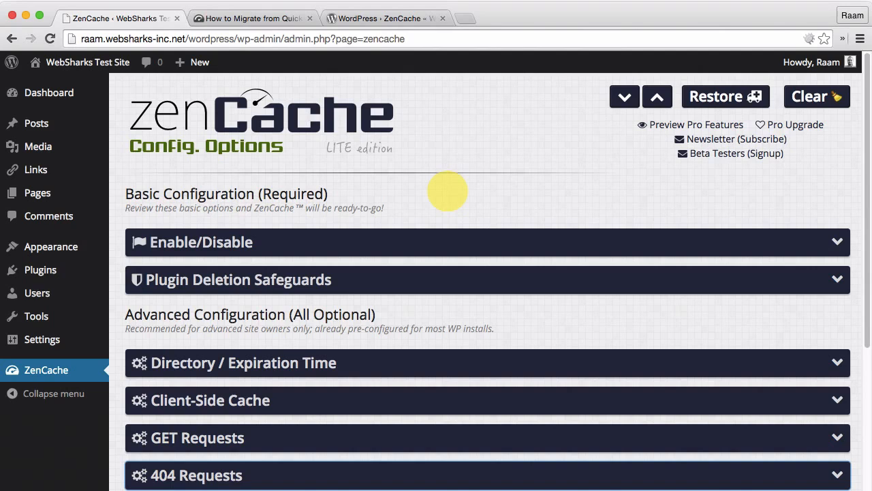
pyautogui.moveTo(365, 188)
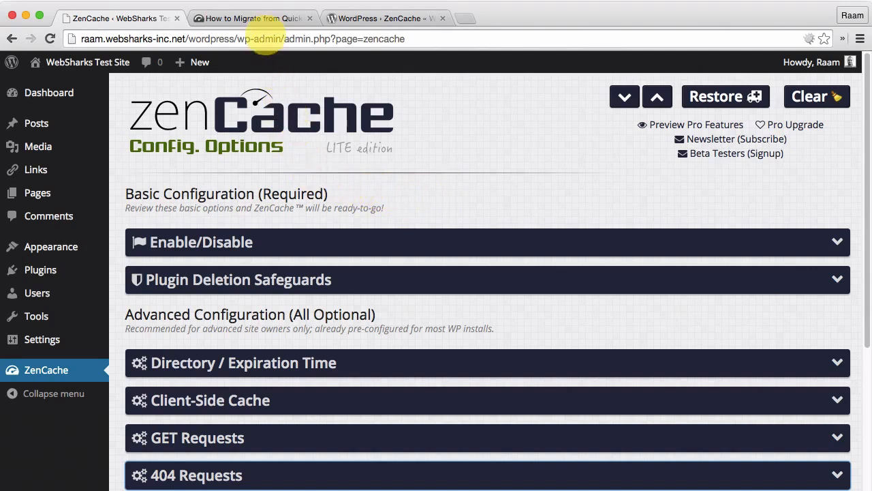
# - On zencache.com, go from the home page to the KB article list
pyautogui.click(252, 18)
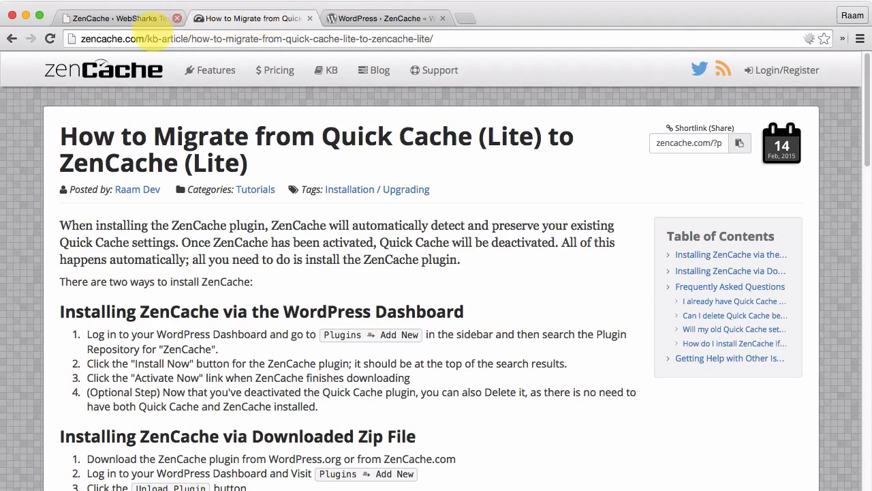
pyautogui.click(103, 70)
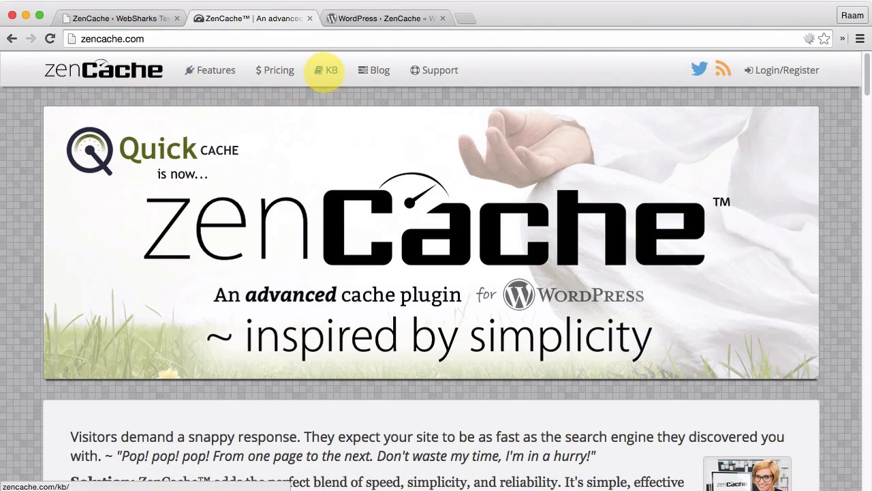
pyautogui.click(327, 70)
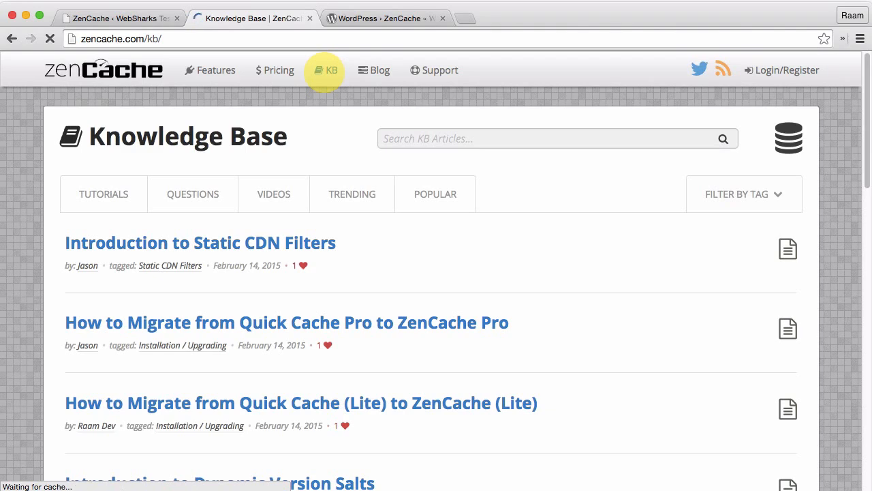
pyautogui.click(435, 194)
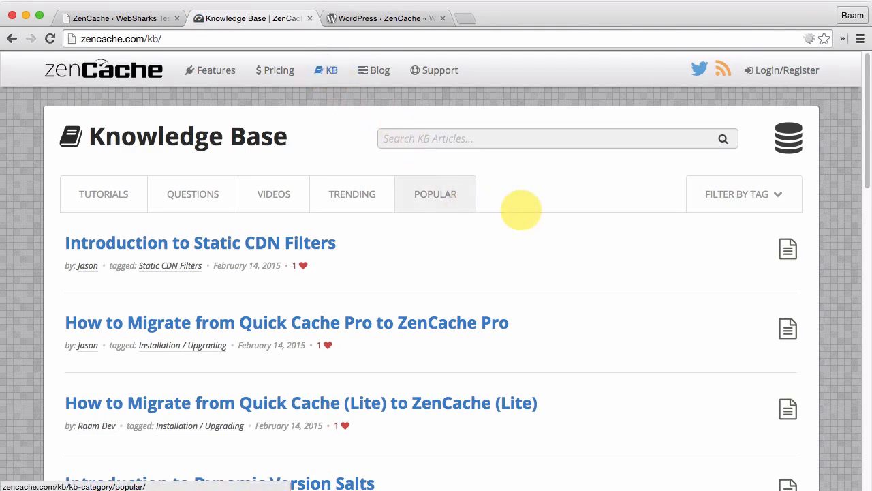
pyautogui.scroll(-3)
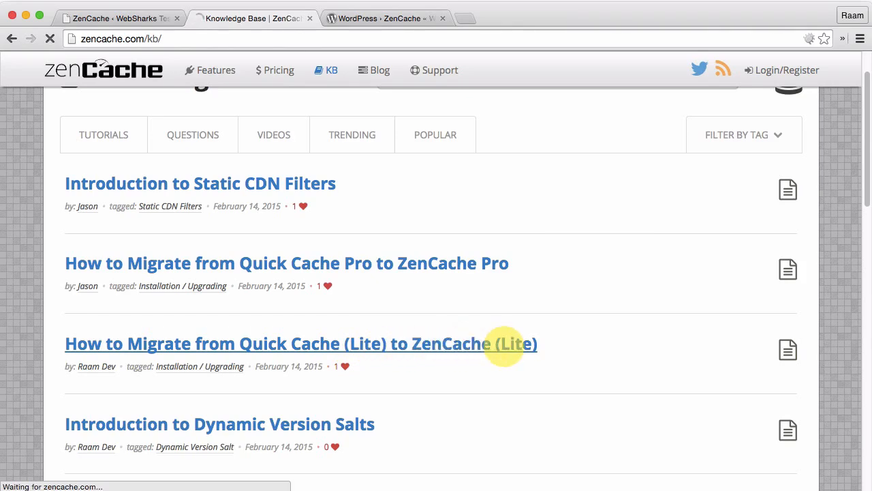
# - Open 'How to Migrate from Quick Cache (Lite) to ZenCache (Lite)' and scroll its installation steps
pyautogui.click(300, 343)
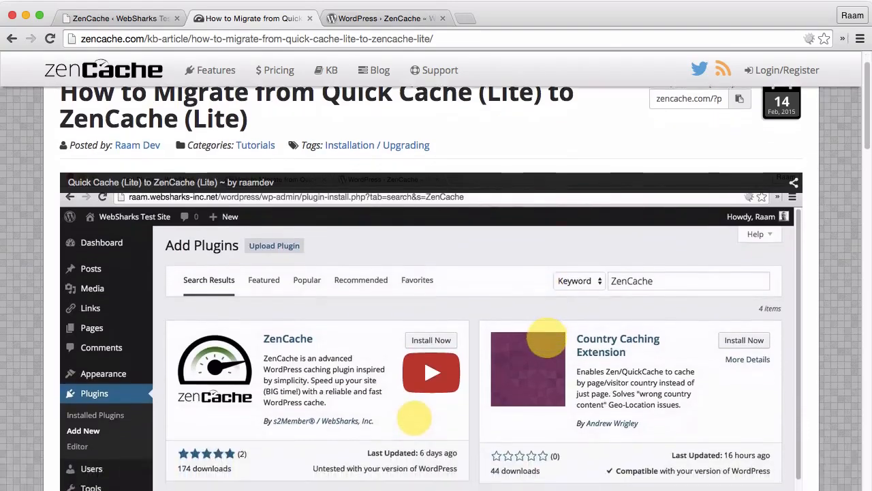
pyautogui.scroll(-3)
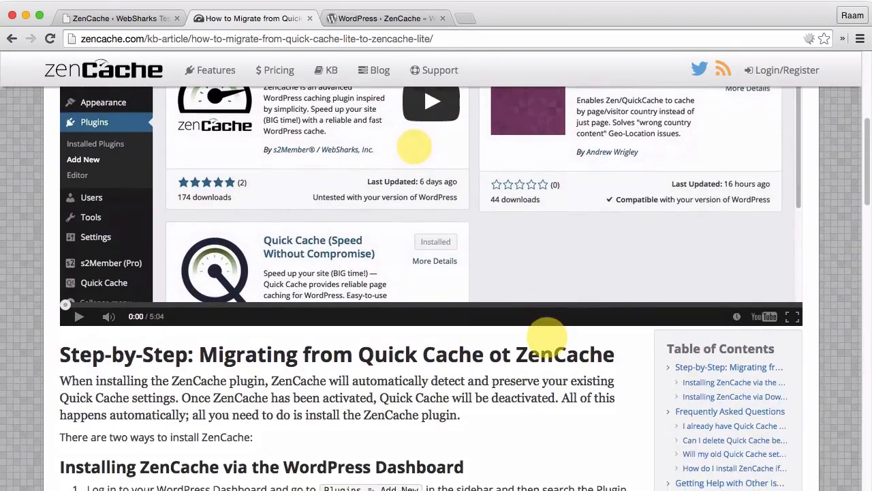
pyautogui.scroll(-3)
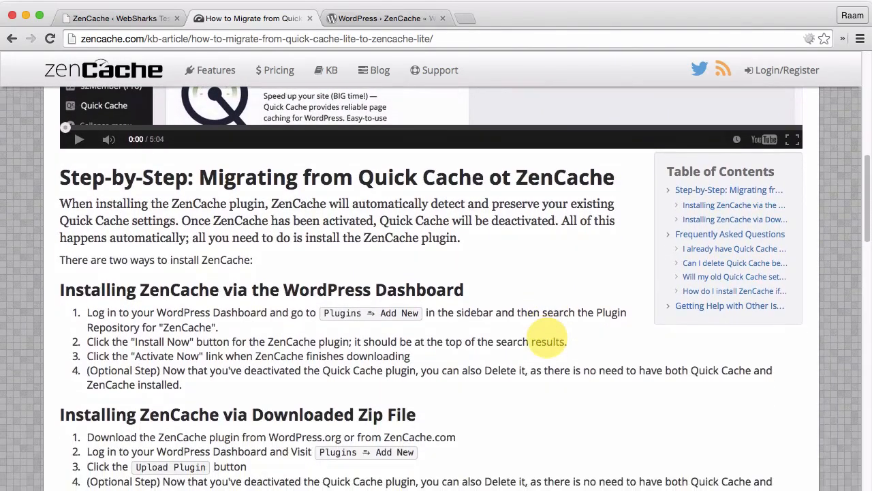
pyautogui.scroll(-3)
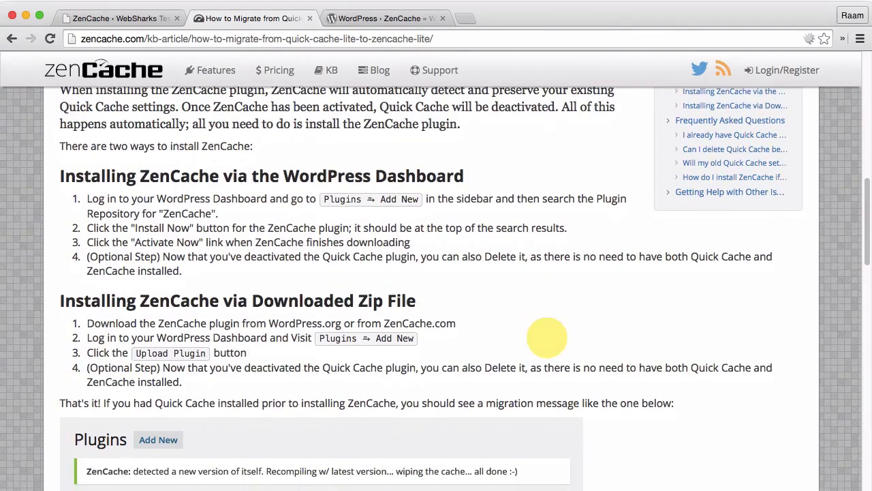
pyautogui.scroll(-3)
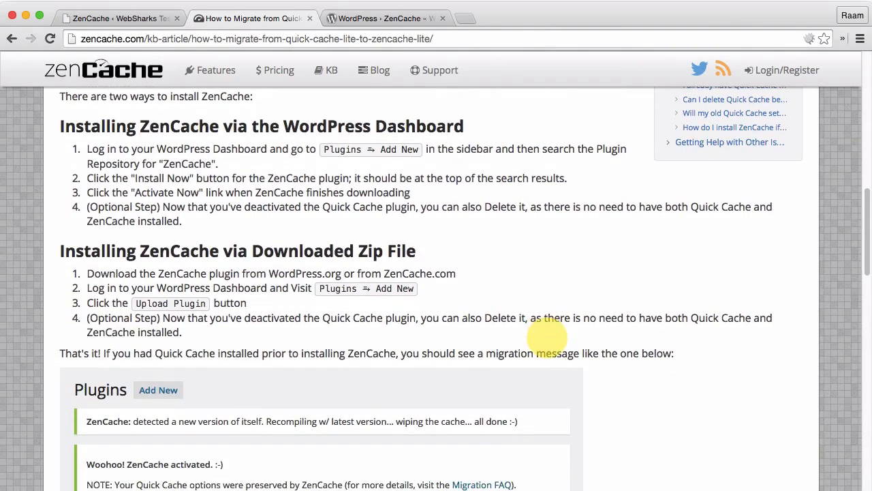
pyautogui.moveTo(312, 227)
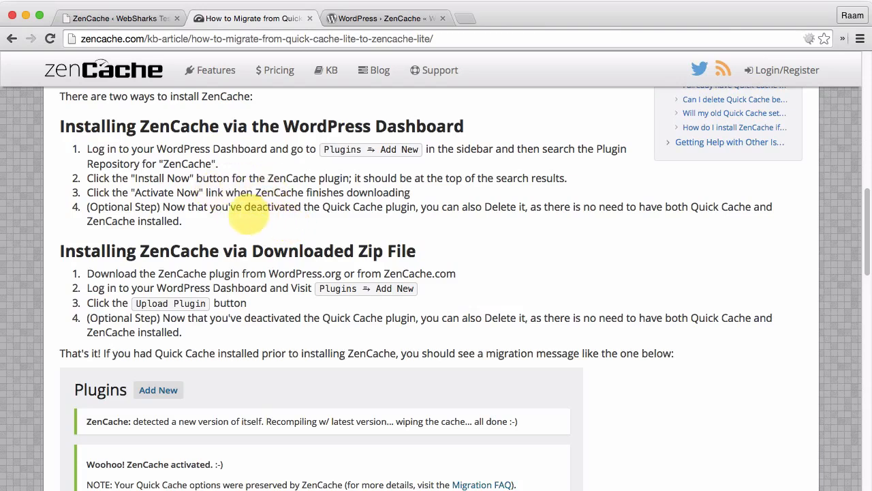
pyautogui.moveTo(587, 281)
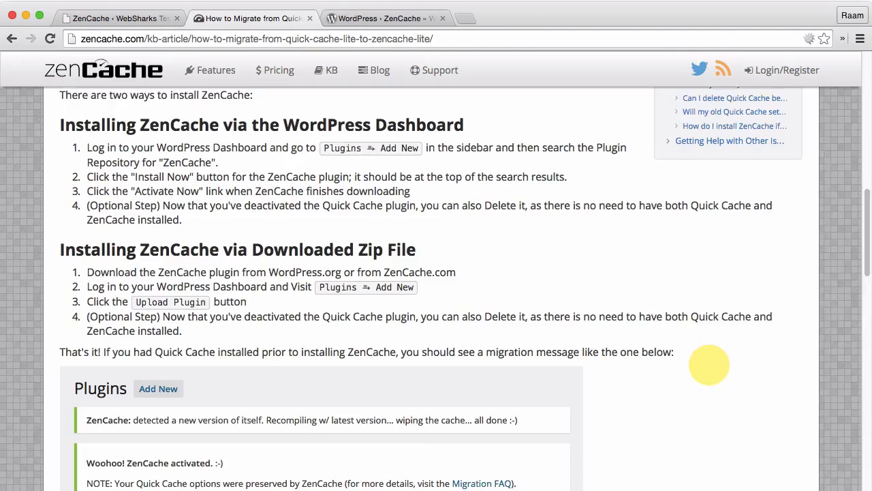
pyautogui.scroll(-3)
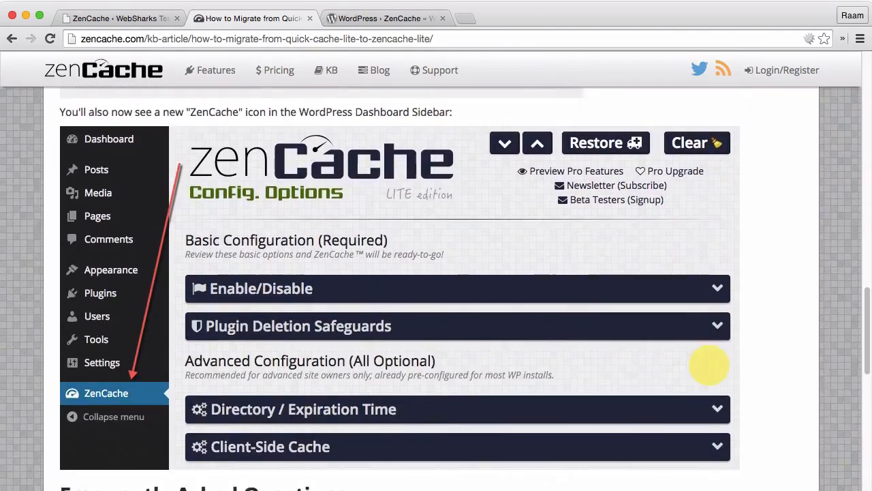
pyautogui.scroll(-3)
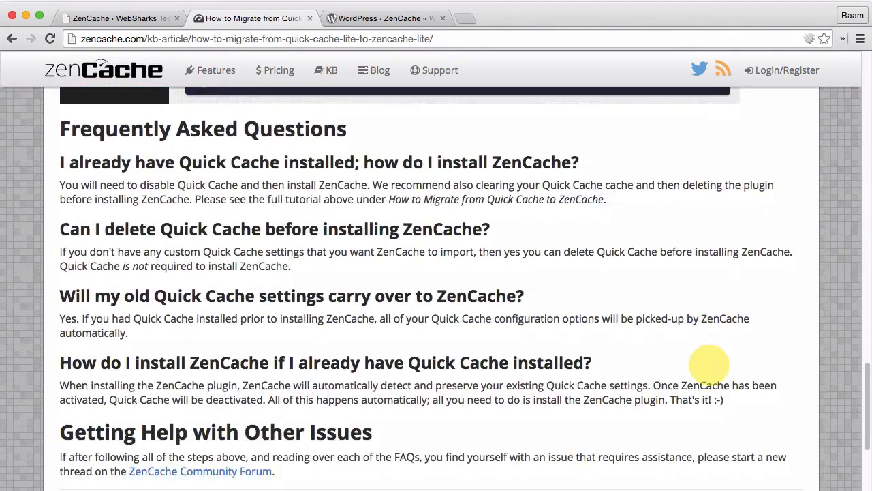
pyautogui.scroll(-3)
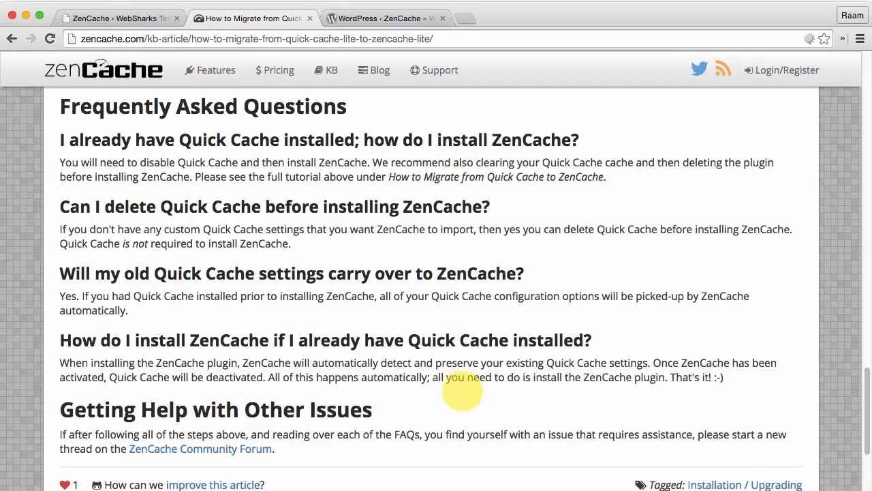
pyautogui.moveTo(446, 398)
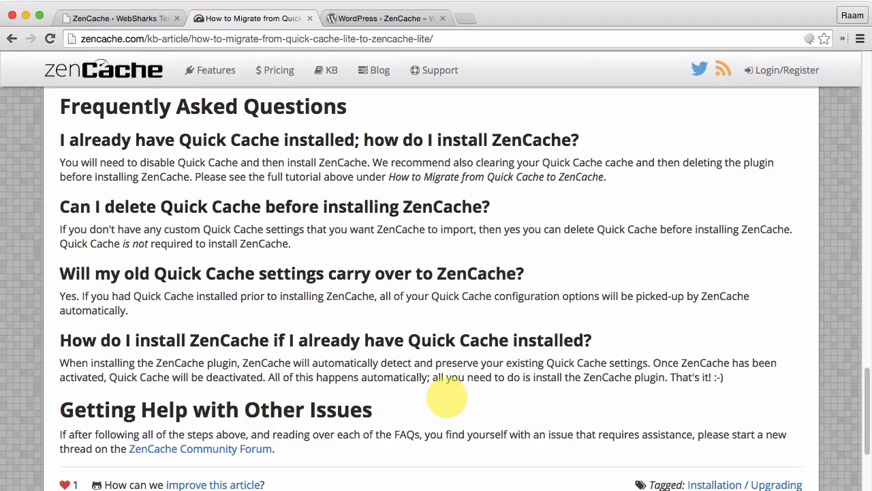
pyautogui.moveTo(342, 449)
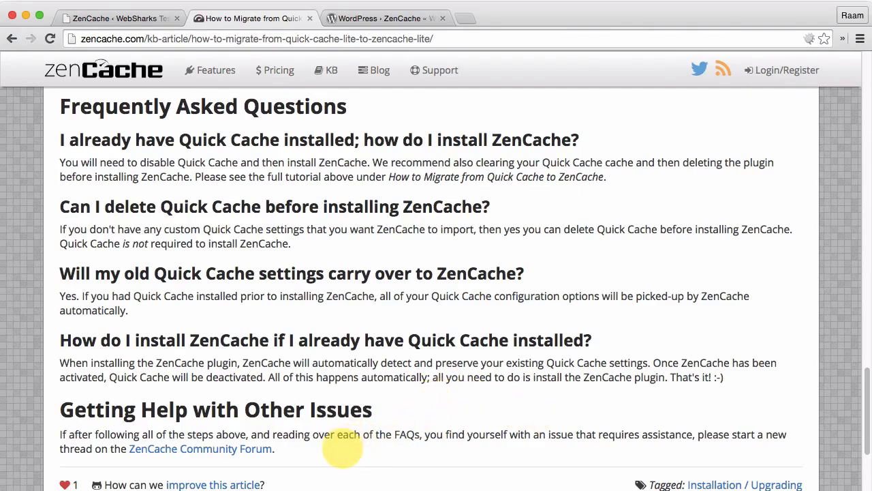